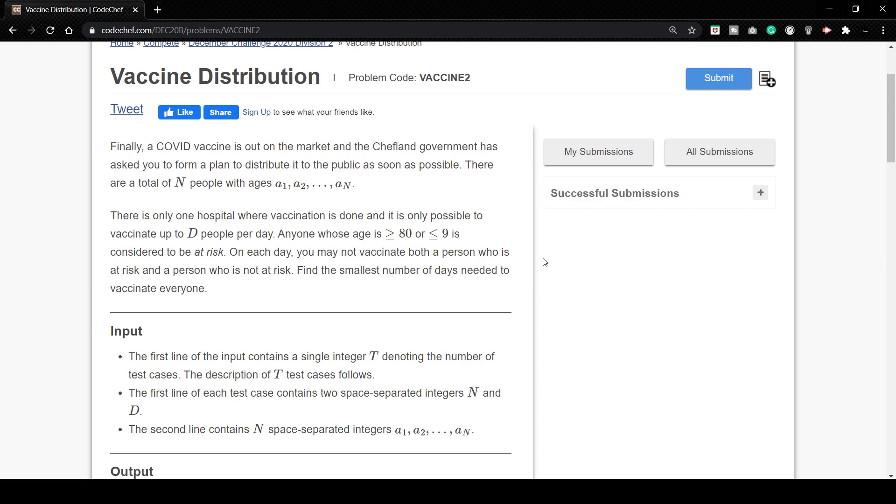
mouse_move(220, 112)
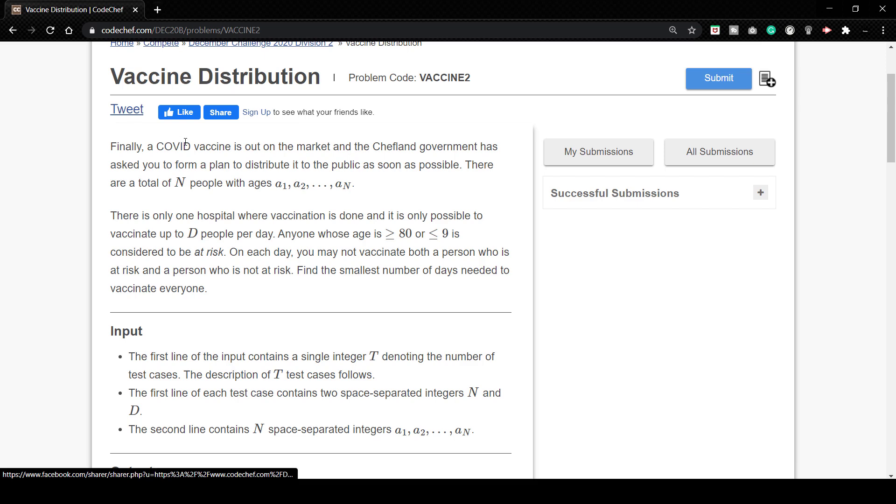
mouse_move(291, 157)
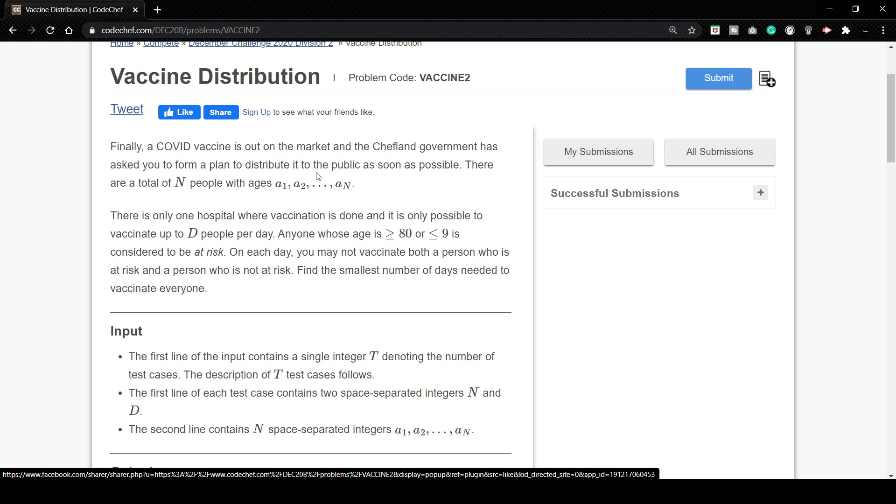
mouse_move(410, 179)
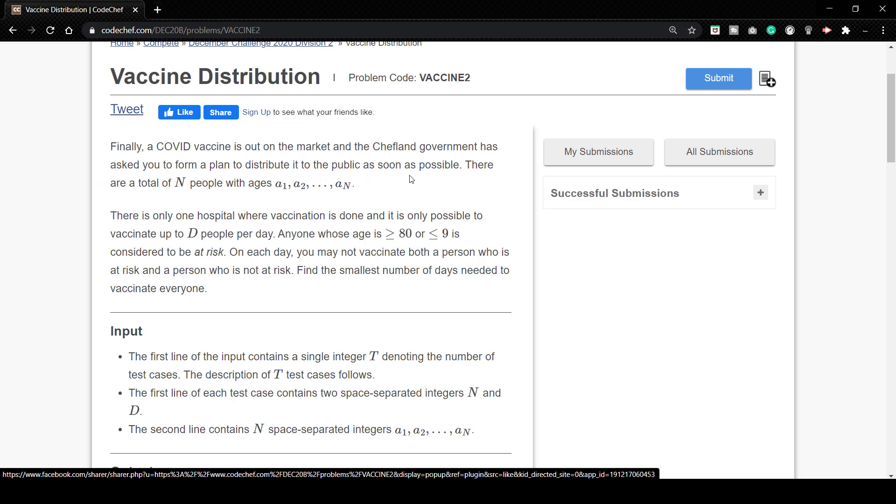
mouse_move(328, 177)
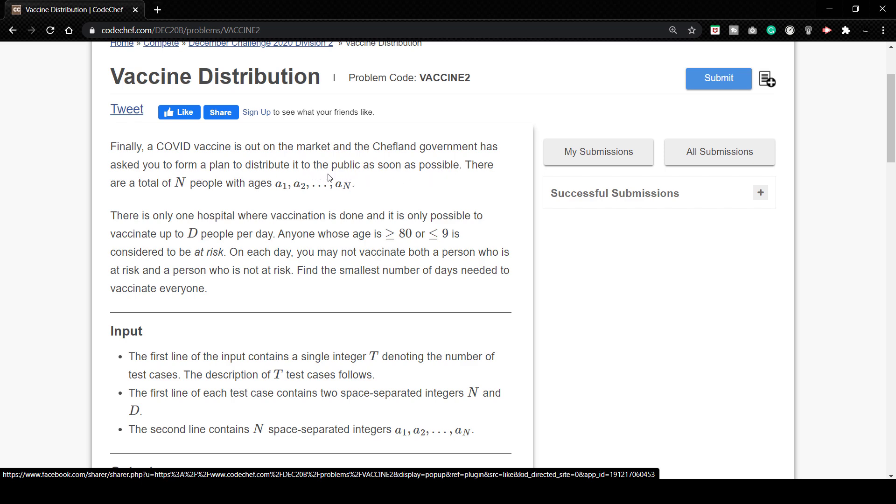
mouse_move(254, 200)
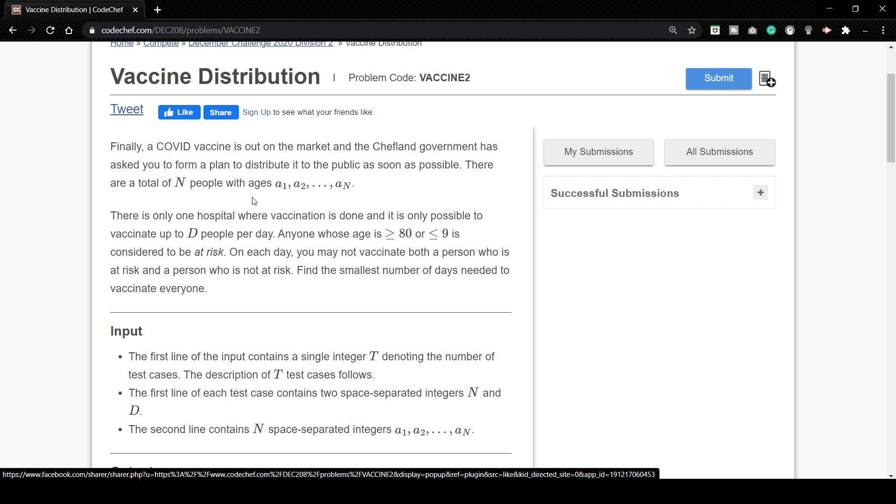
mouse_move(274, 200)
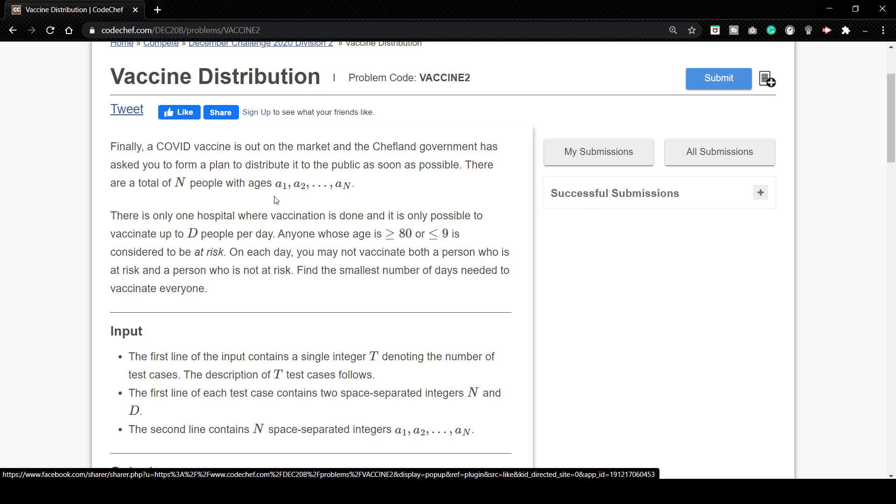
mouse_move(198, 211)
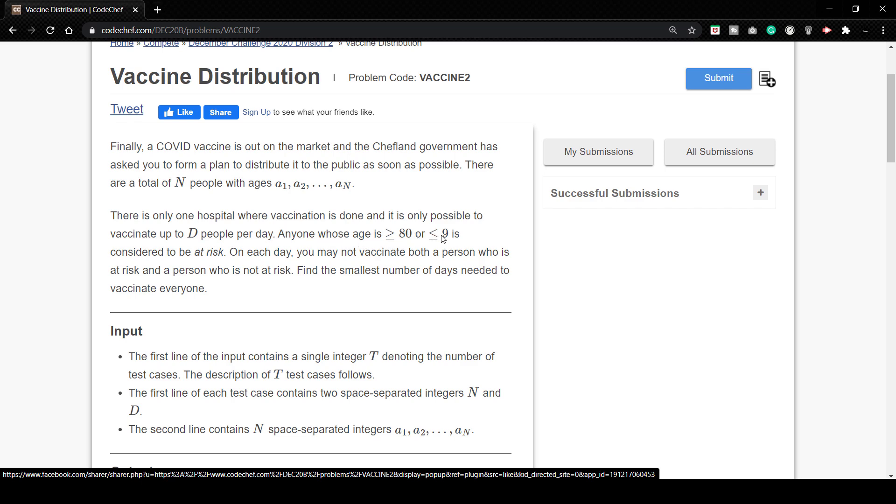
mouse_move(196, 264)
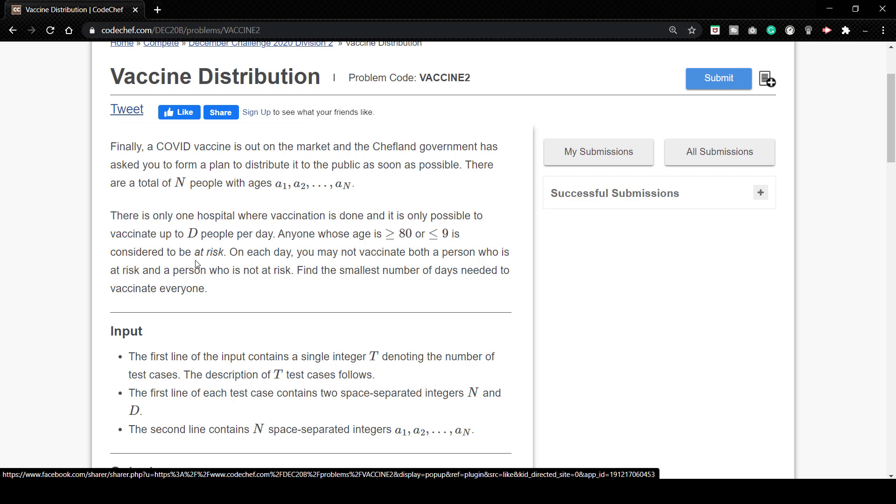
mouse_move(214, 253)
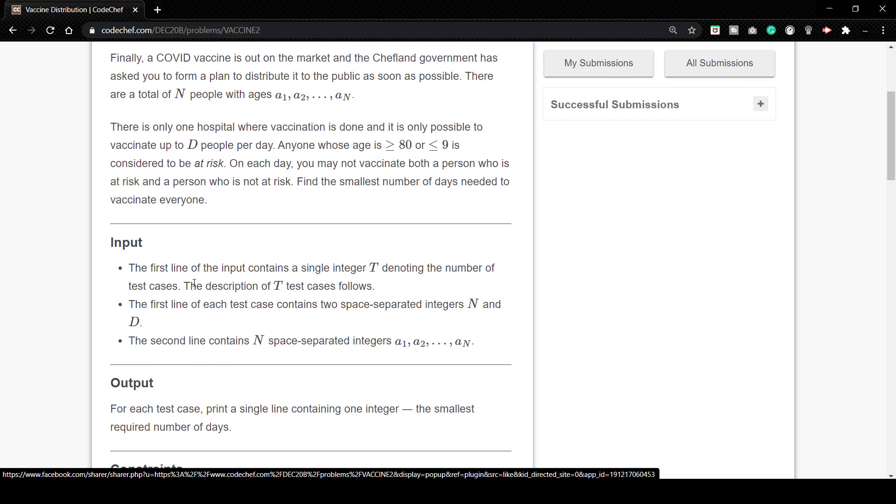
mouse_move(338, 266)
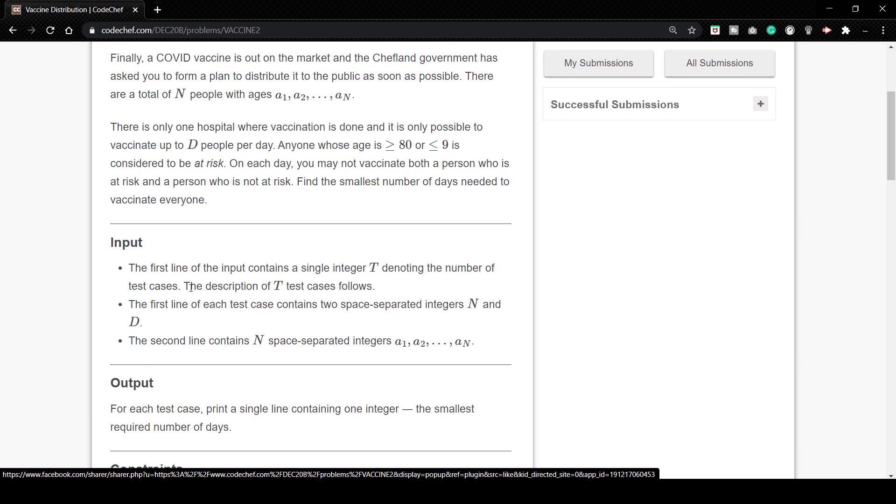
scroll("down", 3)
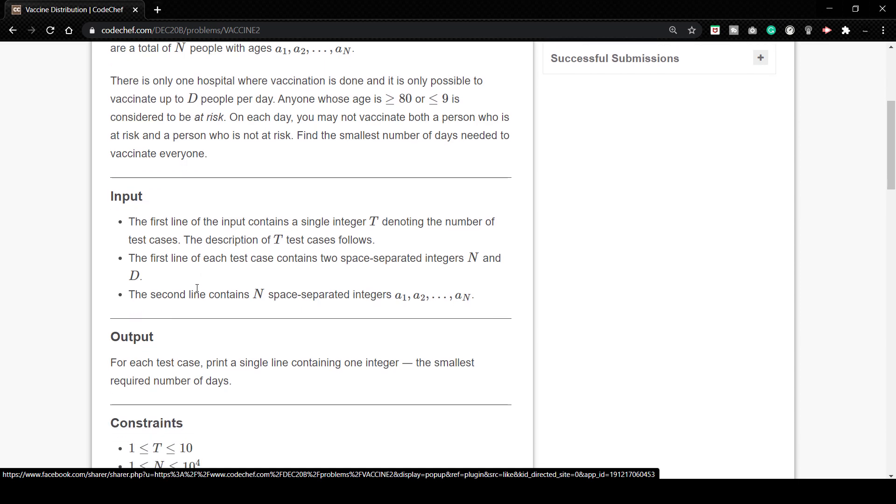
scroll("down", 3)
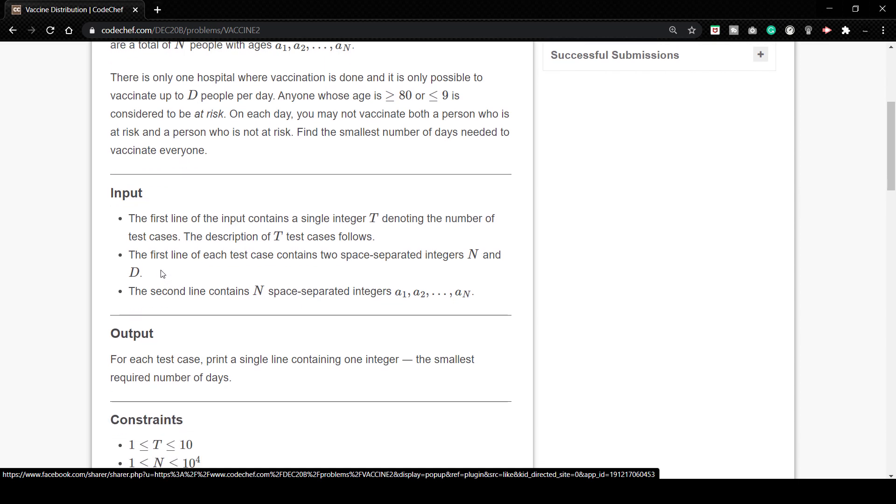
mouse_move(342, 271)
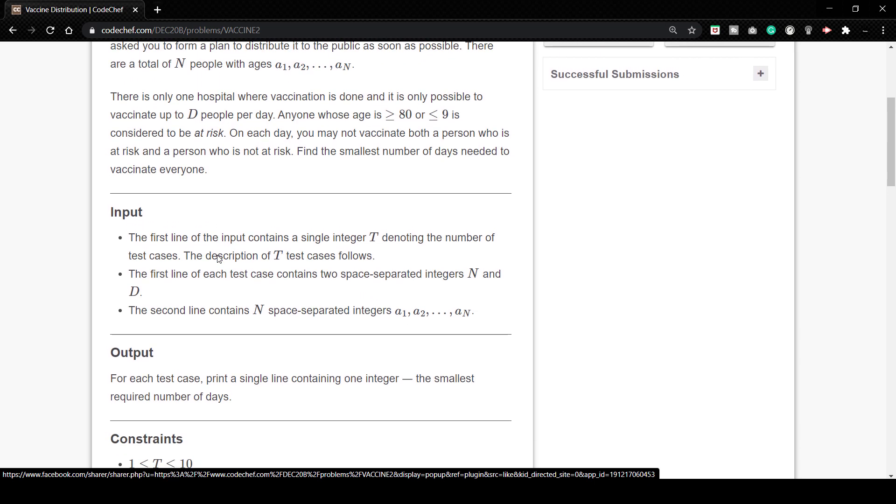
scroll("up", 3)
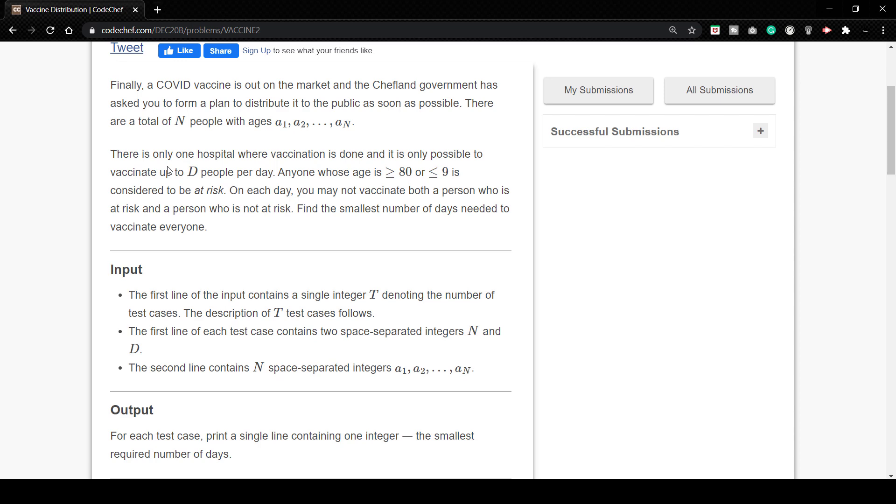
mouse_move(121, 336)
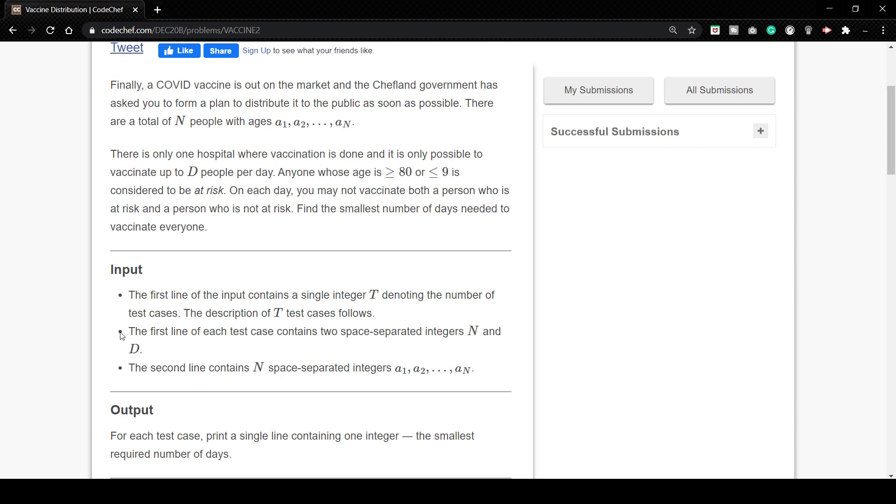
scroll("down", 3)
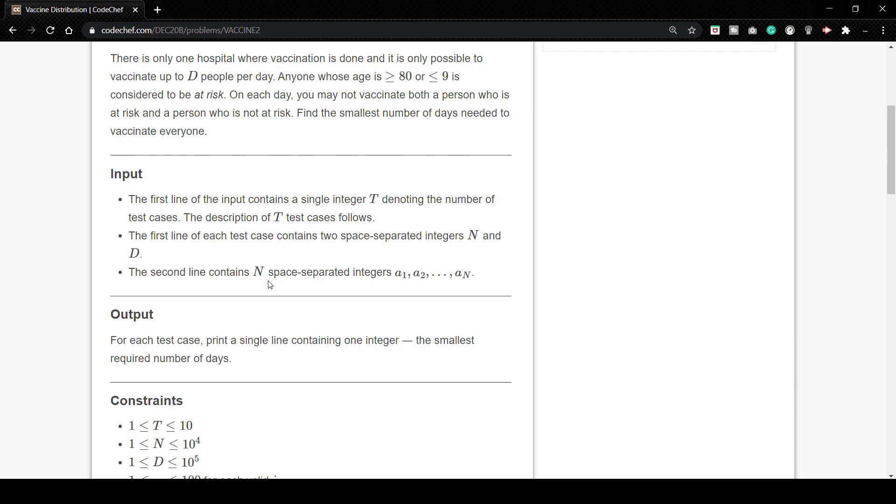
scroll("down", 3)
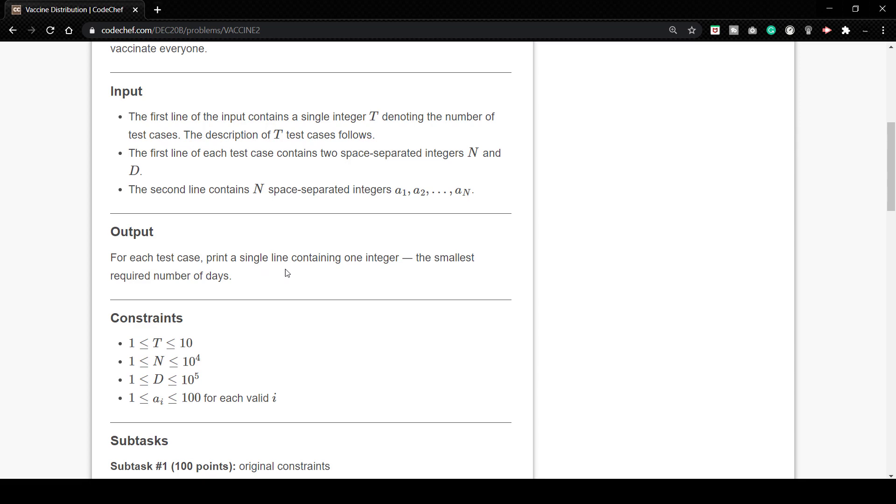
mouse_move(363, 272)
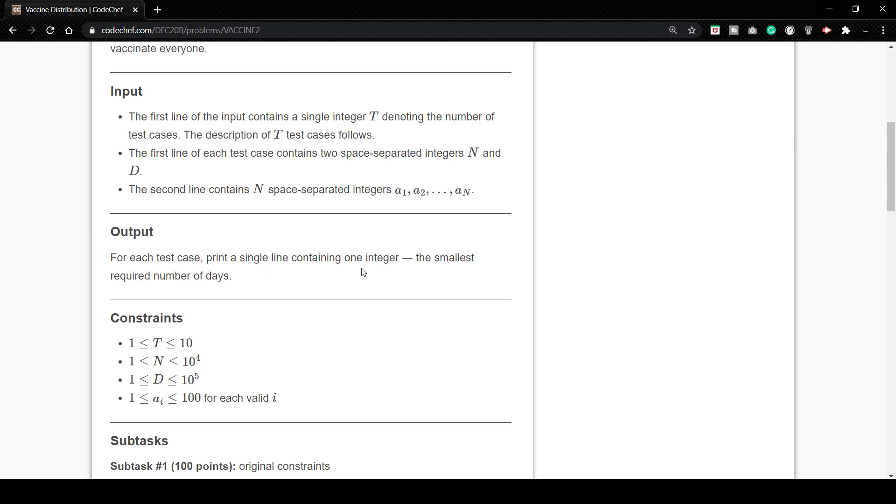
mouse_move(225, 296)
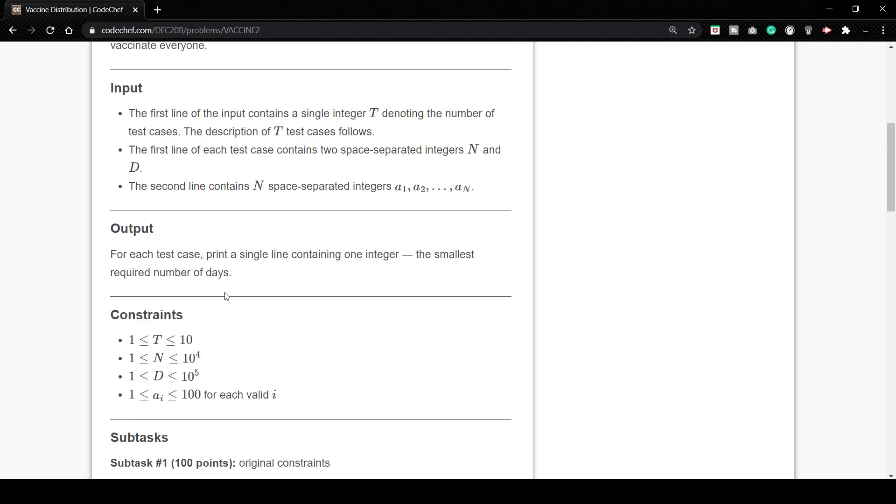
scroll("down", 3)
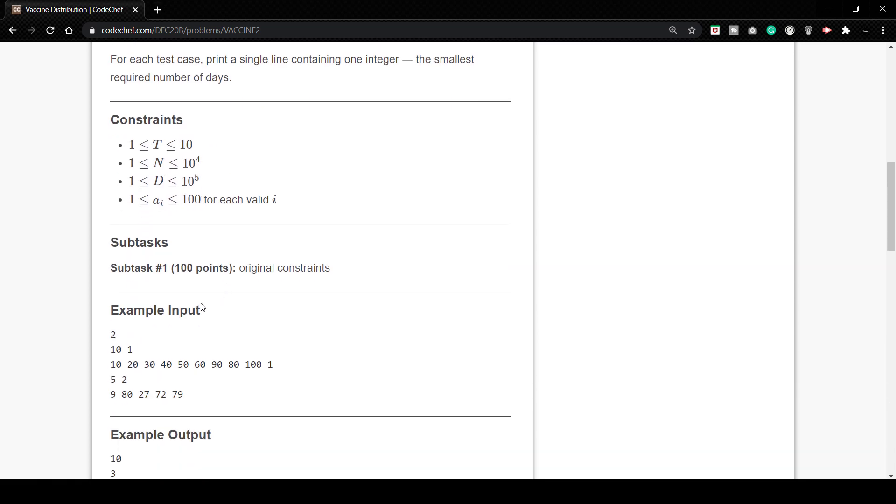
mouse_move(141, 341)
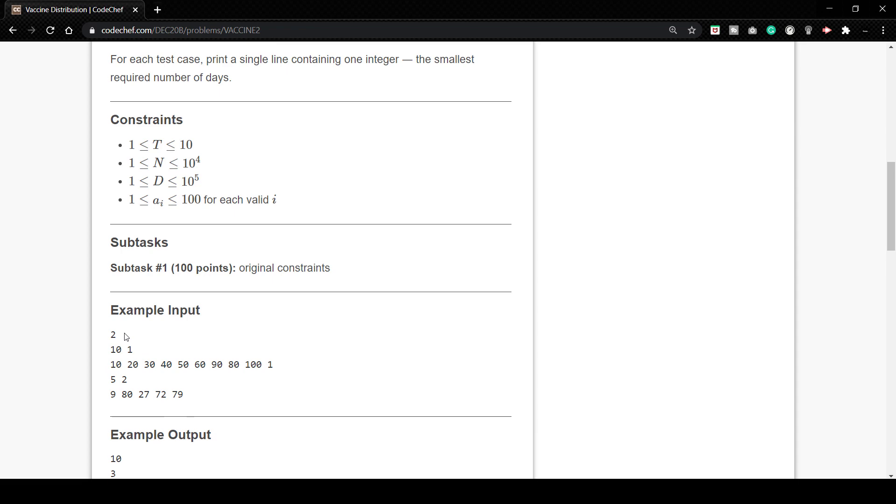
mouse_move(121, 354)
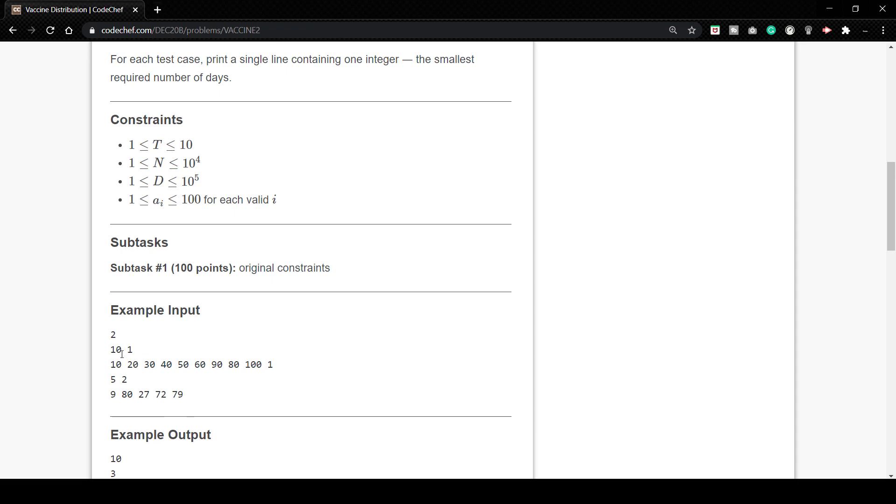
mouse_move(138, 355)
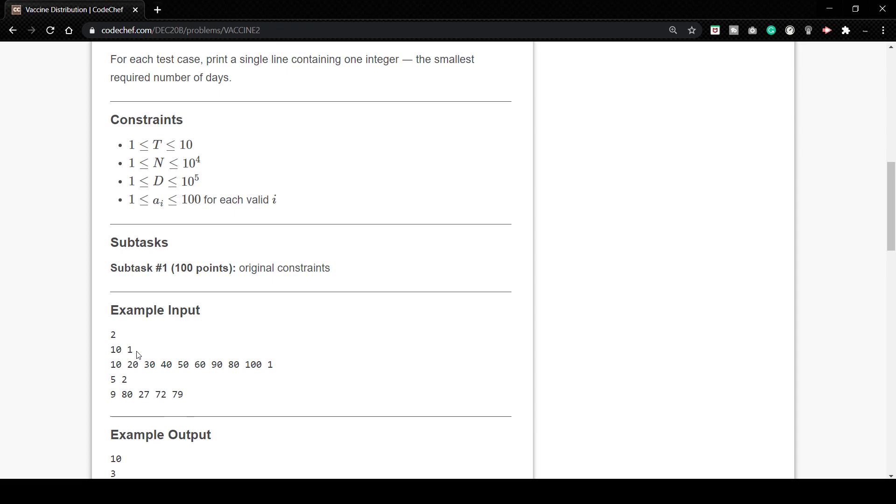
mouse_move(125, 360)
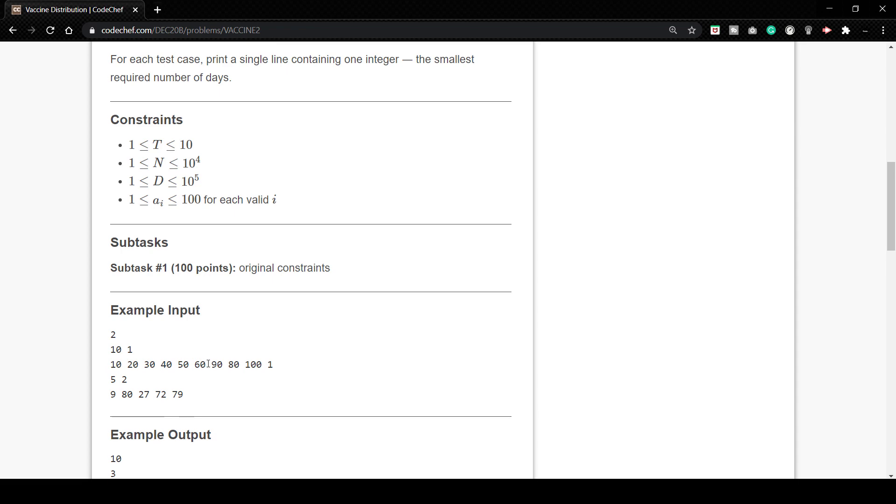
mouse_move(281, 374)
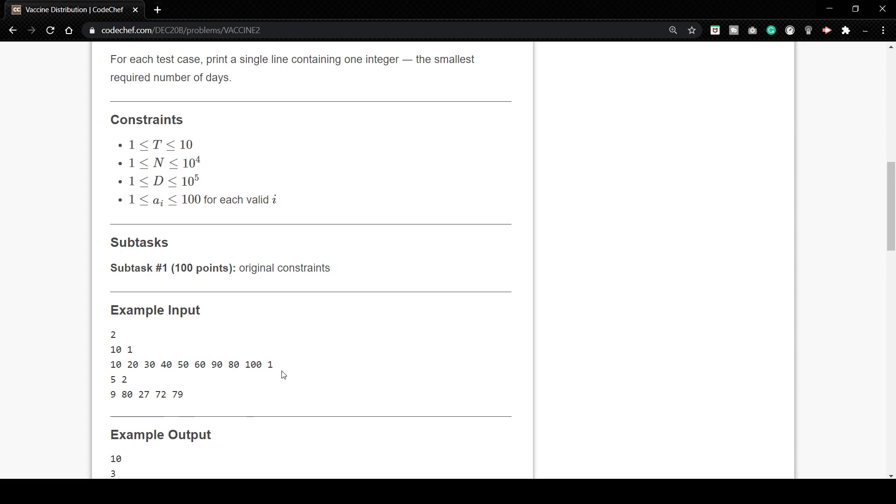
mouse_move(102, 341)
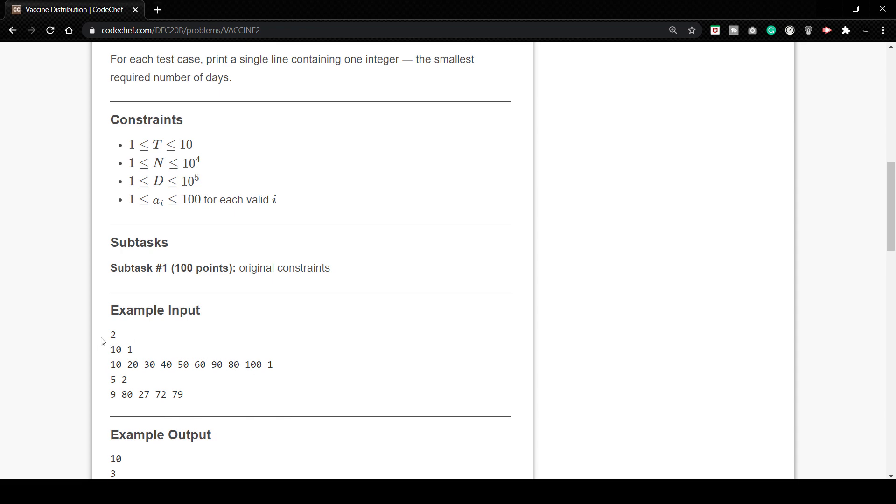
mouse_move(105, 375)
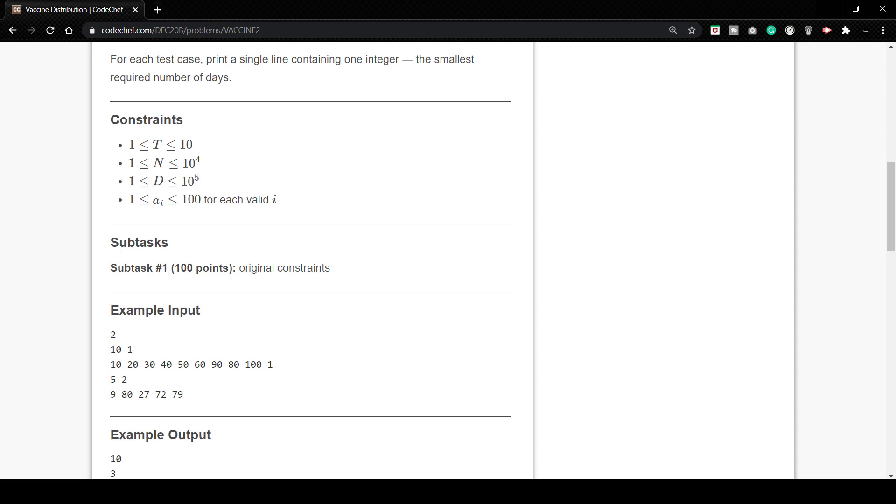
mouse_move(139, 388)
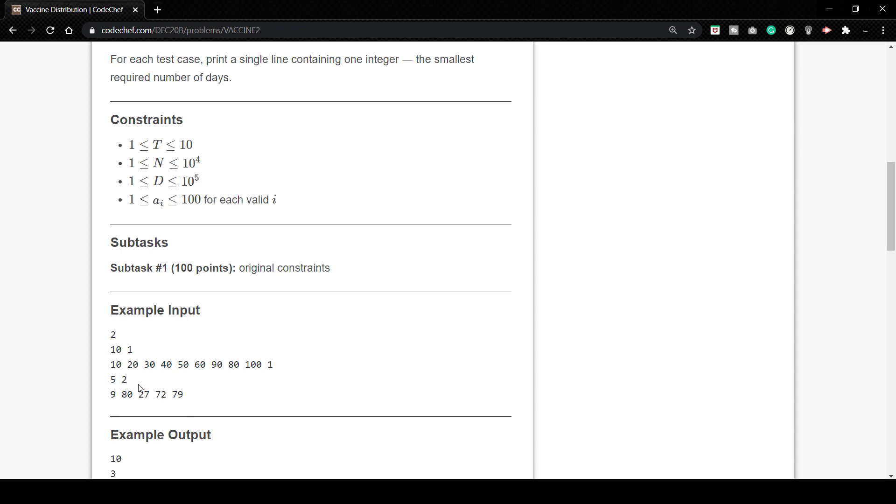
mouse_move(131, 383)
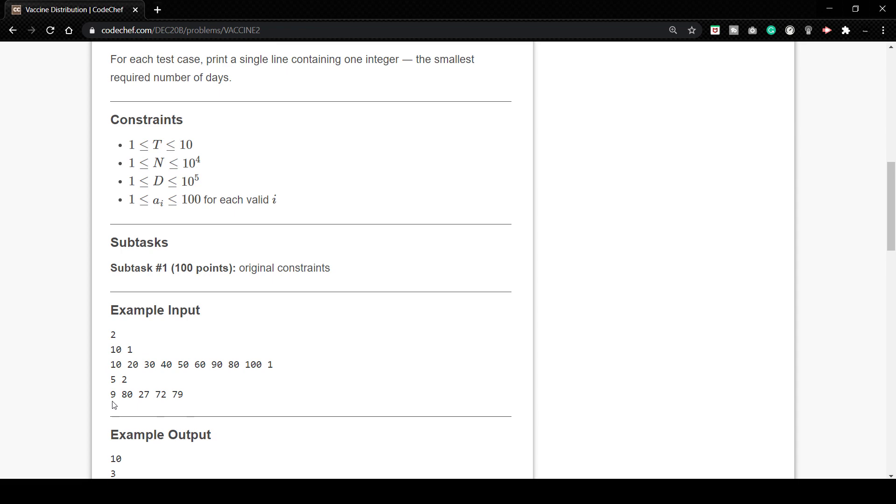
mouse_move(127, 432)
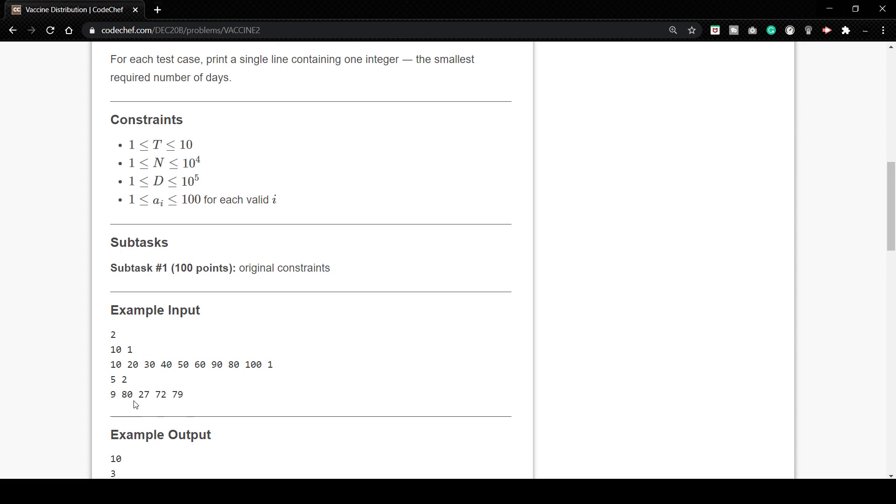
mouse_move(153, 398)
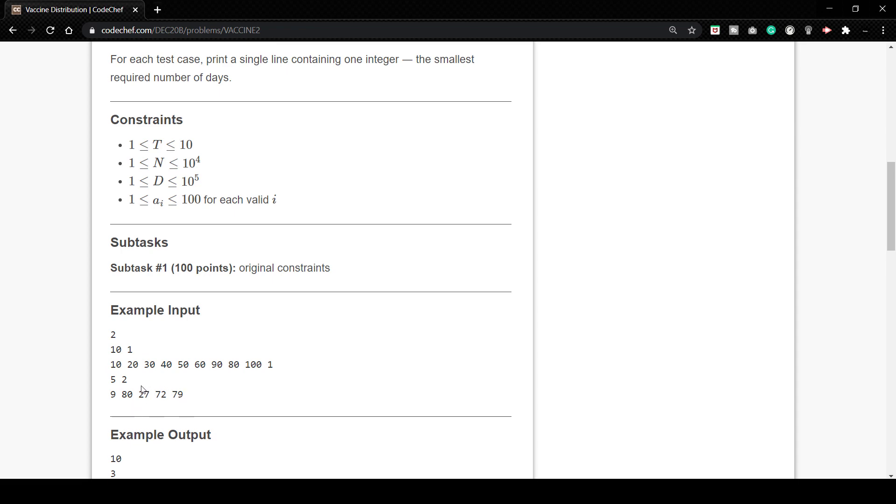
scroll("down", 3)
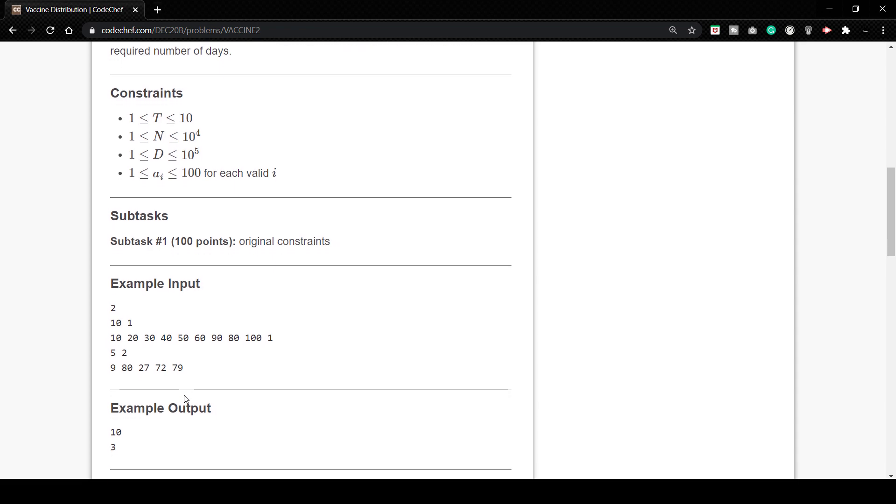
mouse_move(110, 365)
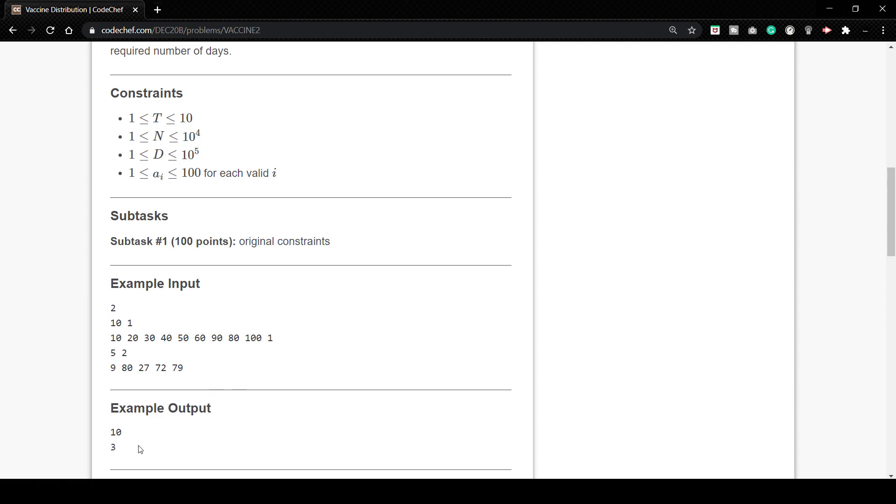
scroll("up", 3)
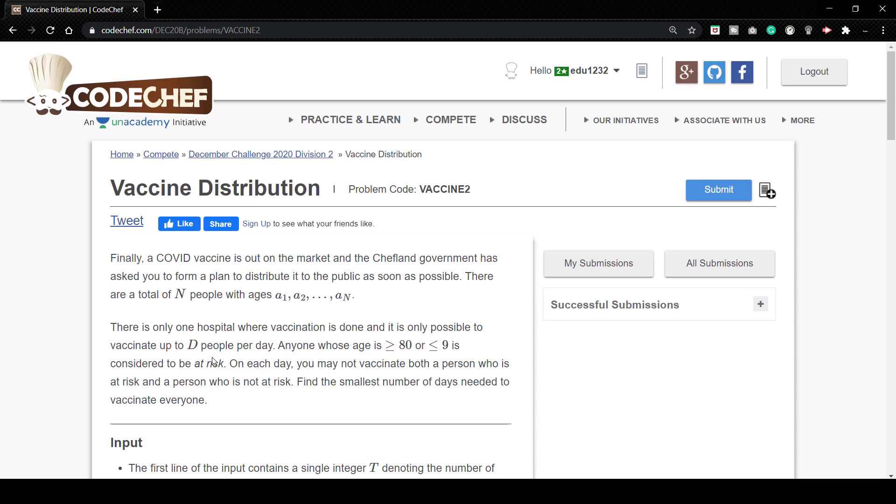
scroll("down", 3)
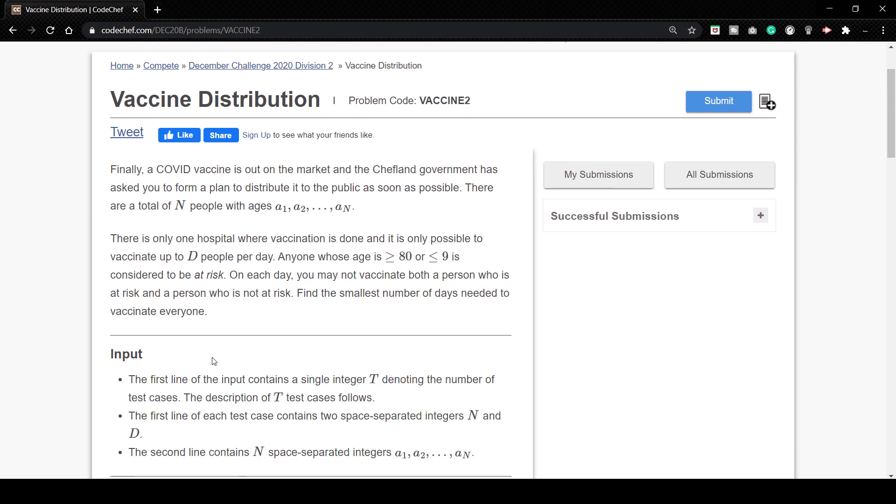